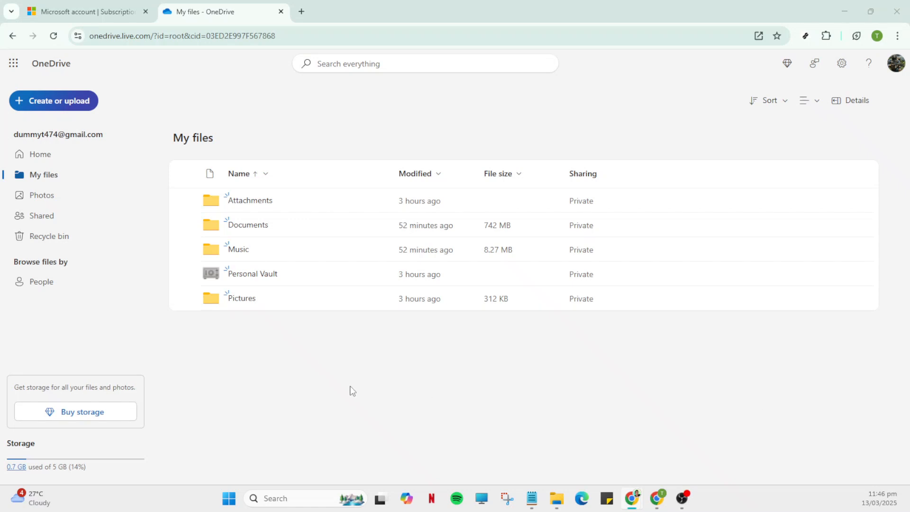
{"action": "mouse_move", "coordinate": [399, 321]}
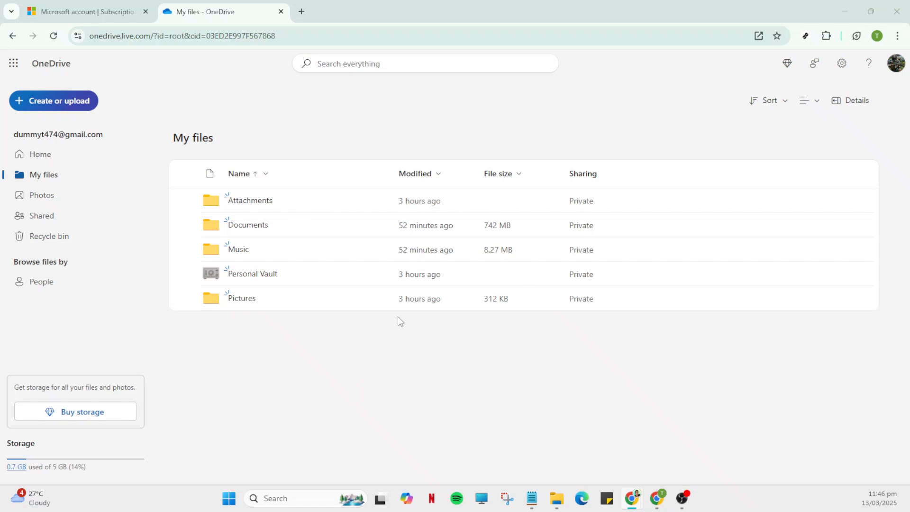
{"action": "mouse_move", "coordinate": [406, 298]}
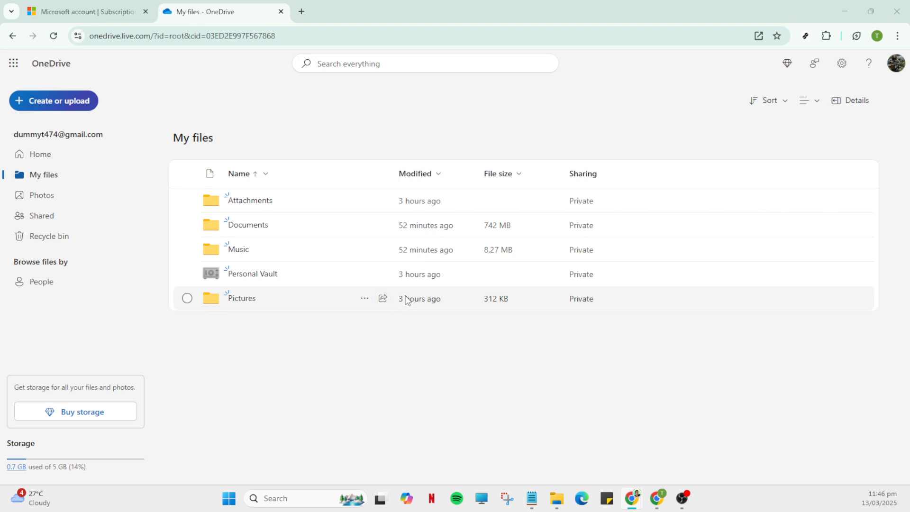
{"action": "mouse_move", "coordinate": [406, 225]}
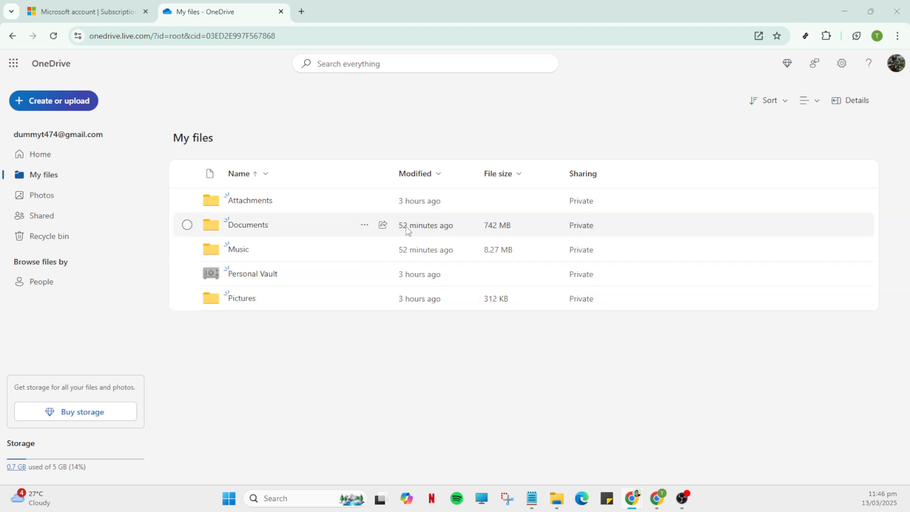
{"action": "mouse_move", "coordinate": [659, 330]}
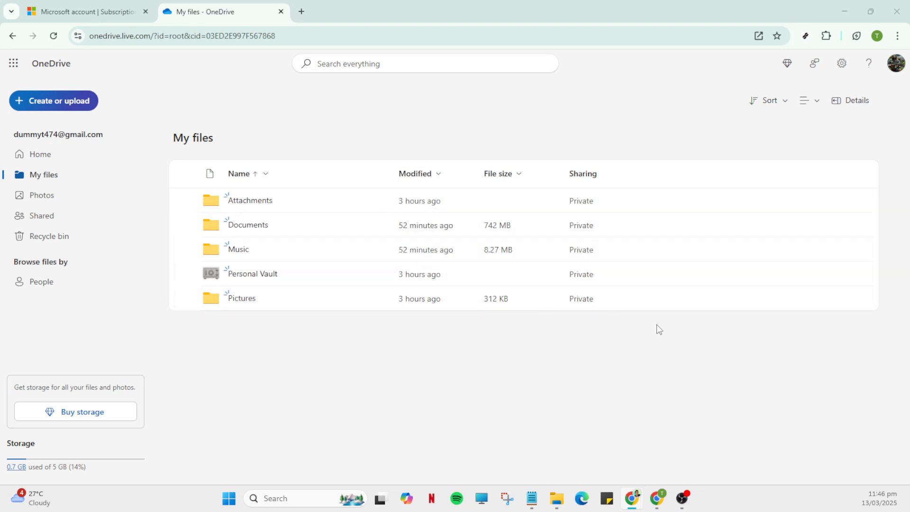
{"action": "mouse_move", "coordinate": [576, 450]}
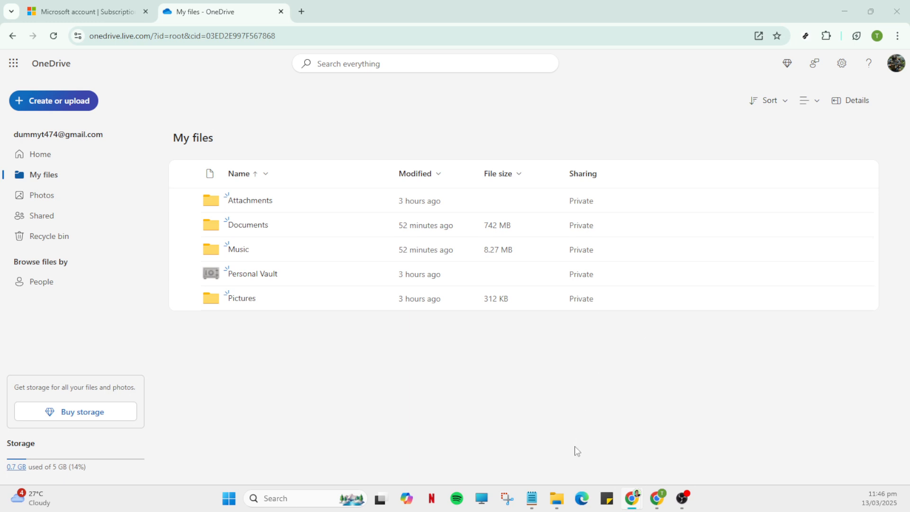
{"action": "mouse_move", "coordinate": [556, 499]}
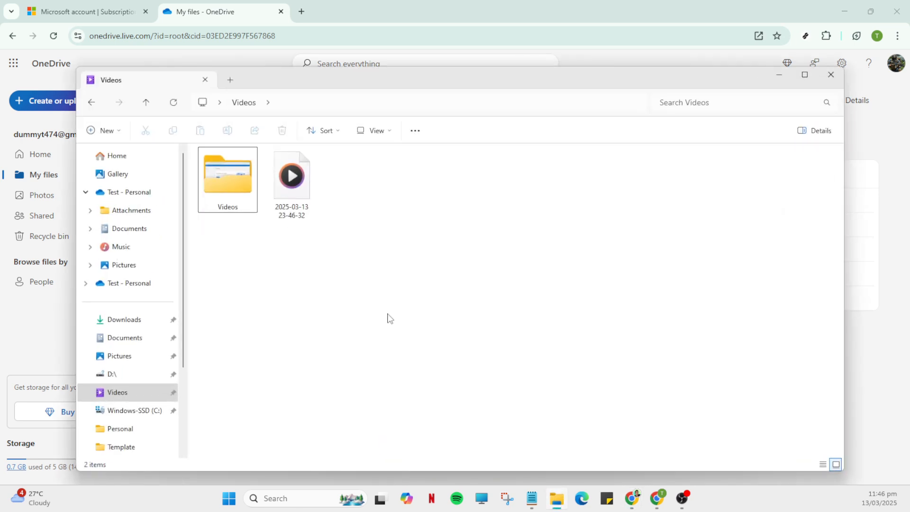
Step: Open Test - Personal under OneDrive to list Attachments, Documents, Music, Pictures and Personal Vault
{"action": "left_click", "coordinate": [132, 191]}
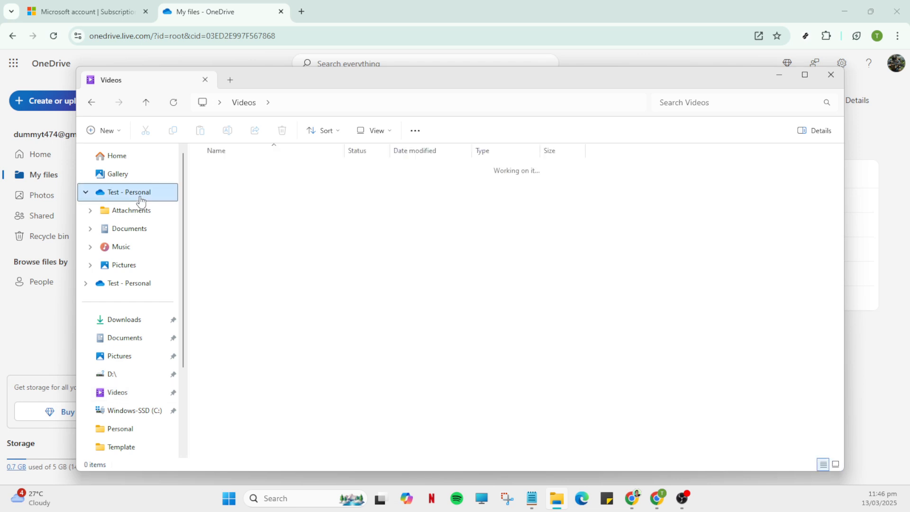
{"action": "left_click", "coordinate": [126, 191]}
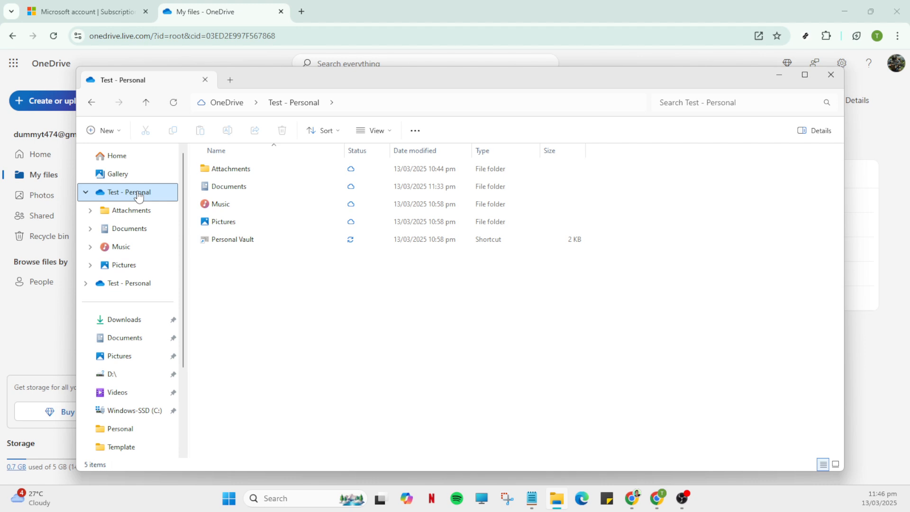
Step: Bring up the context menu for the Test - Personal OneDrive folder
{"action": "right_click", "coordinate": [138, 192]}
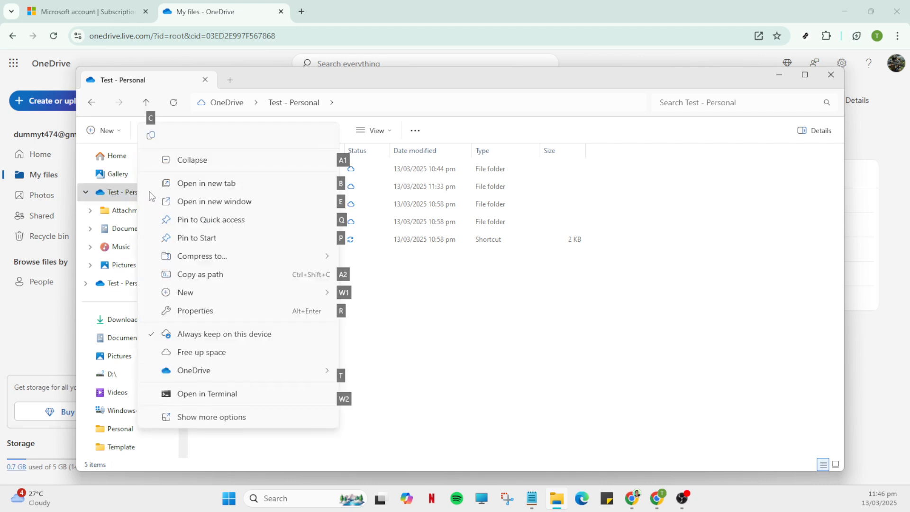
{"action": "mouse_move", "coordinate": [194, 214]}
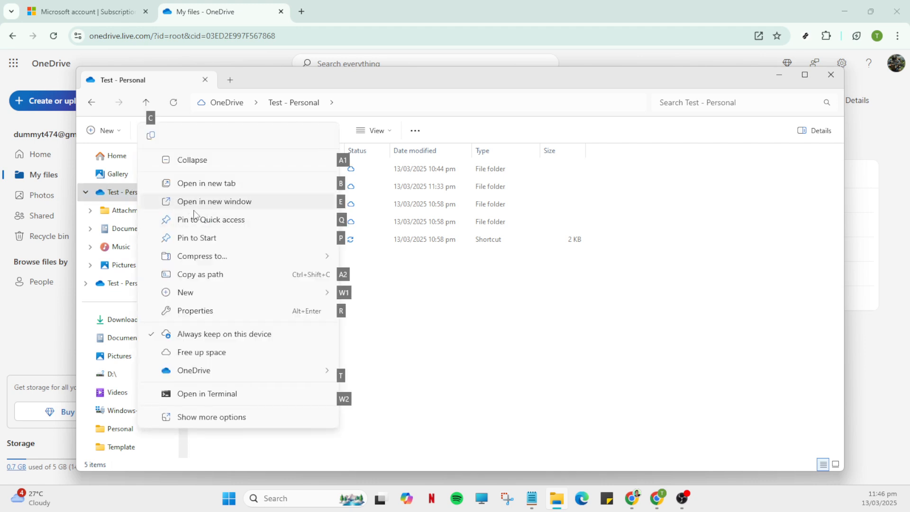
{"action": "mouse_move", "coordinate": [193, 374]}
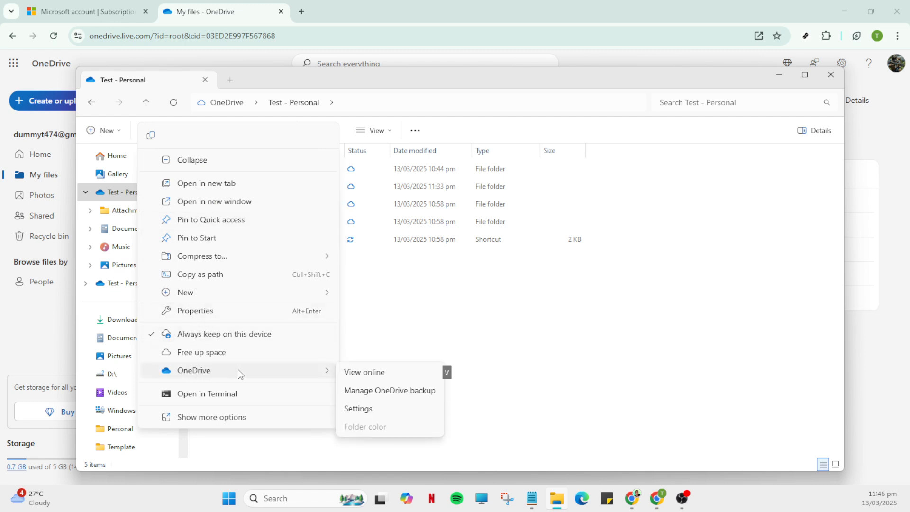
{"action": "mouse_move", "coordinate": [249, 374]}
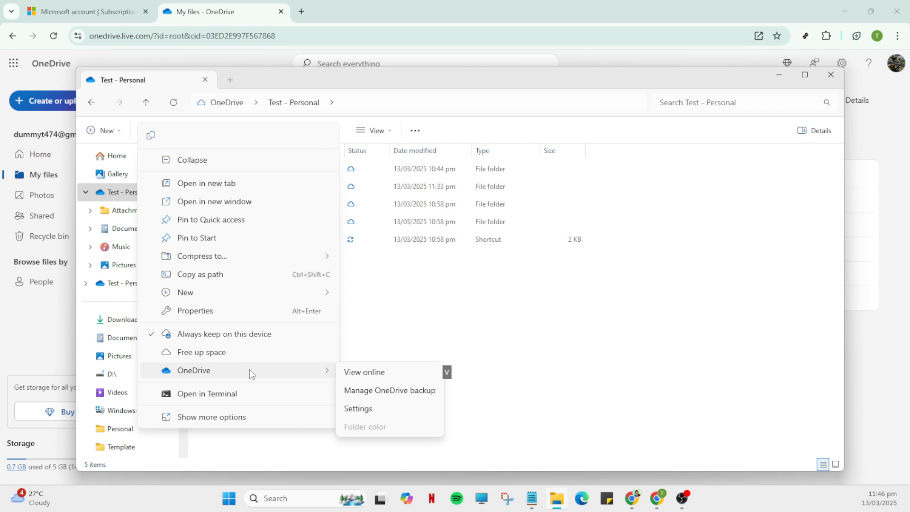
{"action": "mouse_move", "coordinate": [281, 377]}
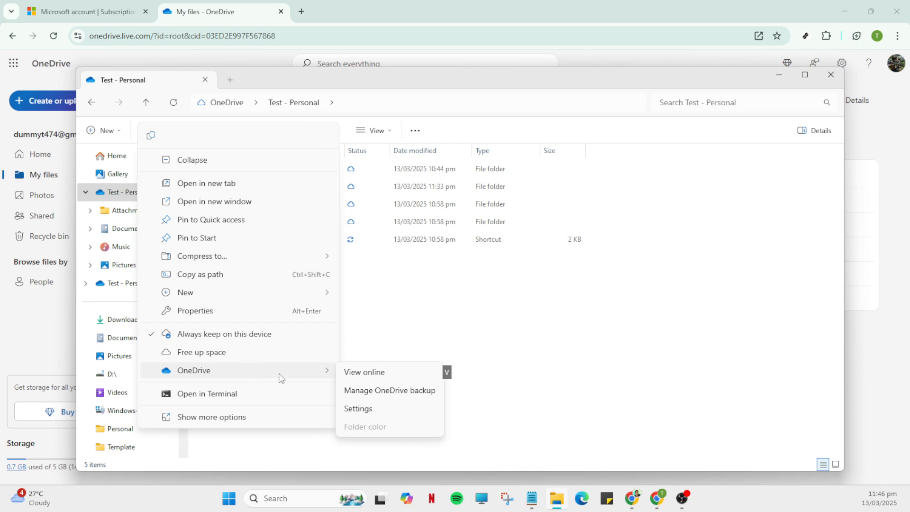
{"action": "mouse_move", "coordinate": [338, 378]}
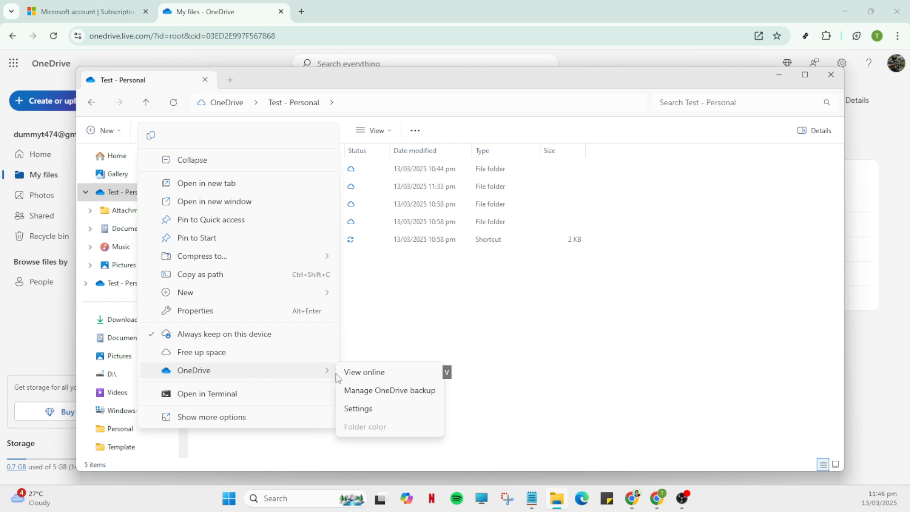
{"action": "mouse_move", "coordinate": [363, 372]}
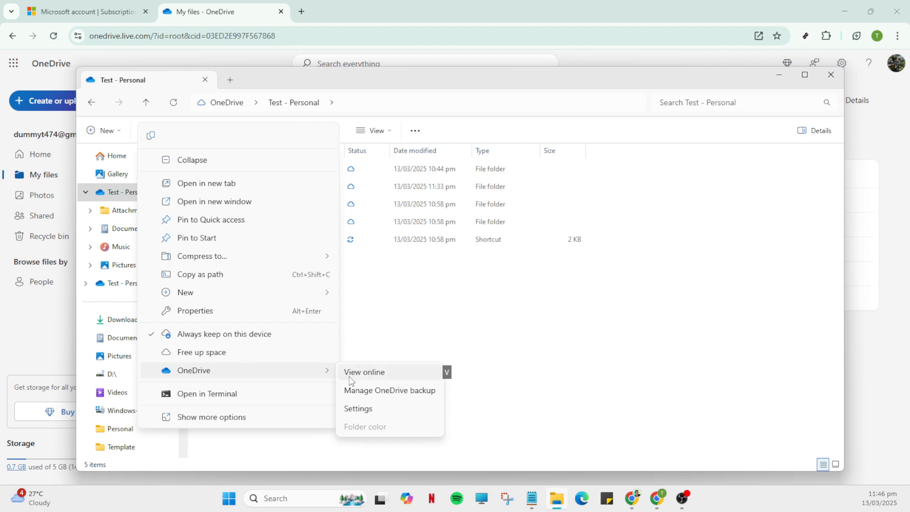
{"action": "mouse_move", "coordinate": [357, 408]}
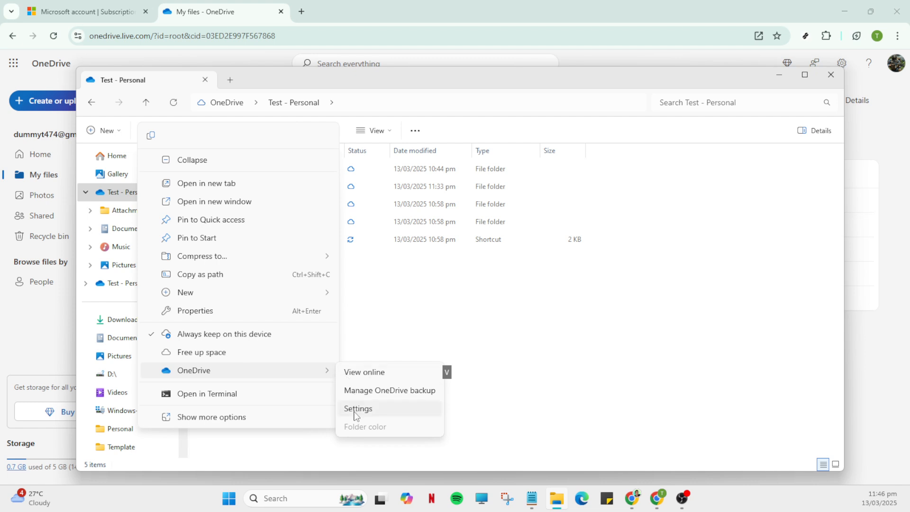
{"action": "mouse_move", "coordinate": [369, 413]}
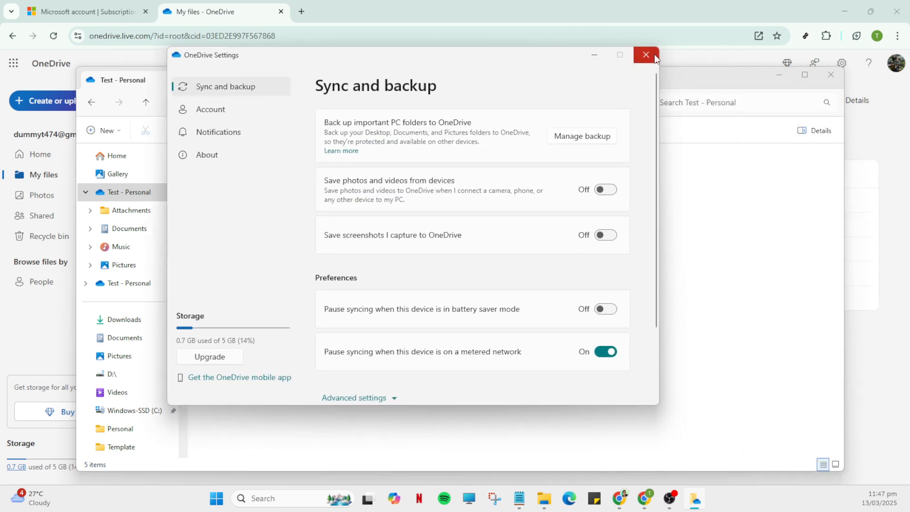
{"action": "mouse_move", "coordinate": [528, 220]}
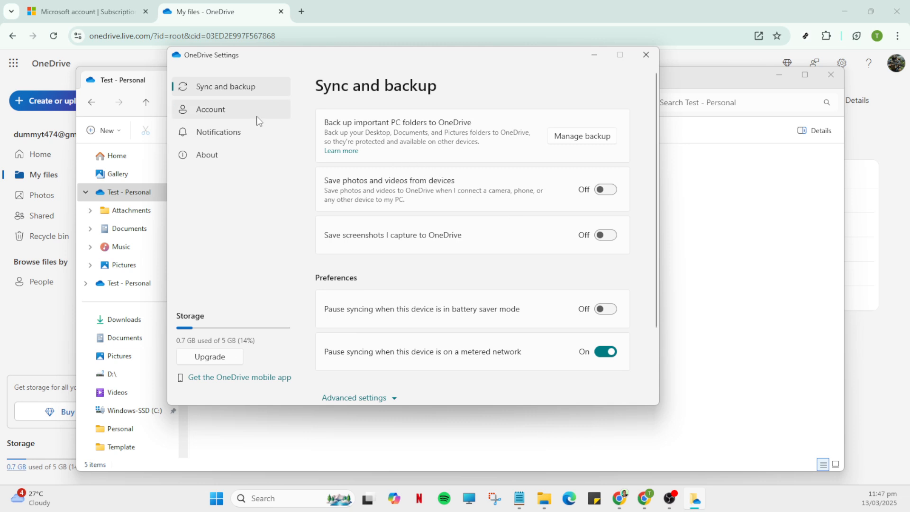
Step: Show the Account page with linked account, storage used and Personal Vault lock time
{"action": "left_click", "coordinate": [209, 109]}
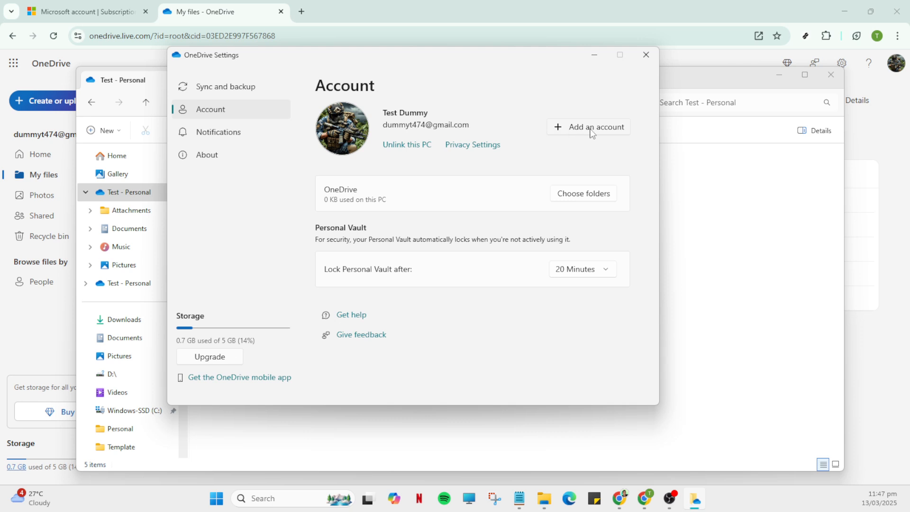
{"action": "mouse_move", "coordinate": [568, 137]}
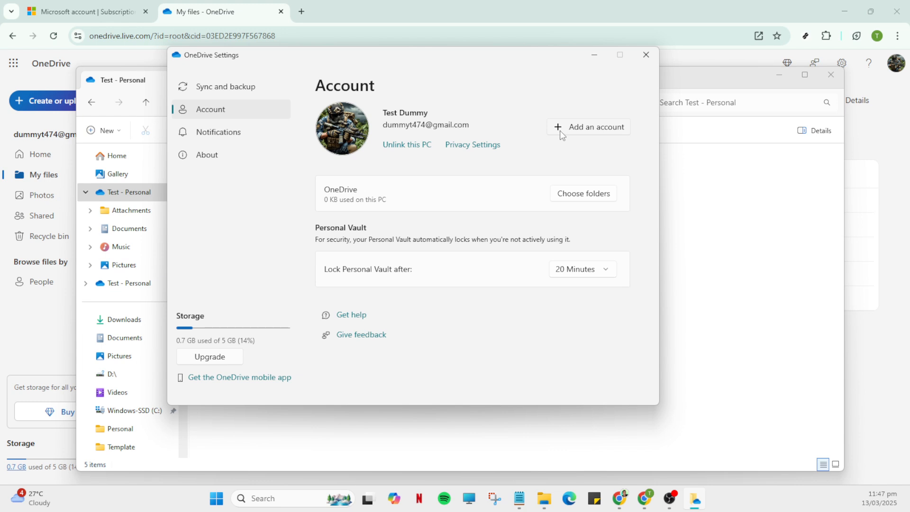
{"action": "mouse_move", "coordinate": [469, 135]}
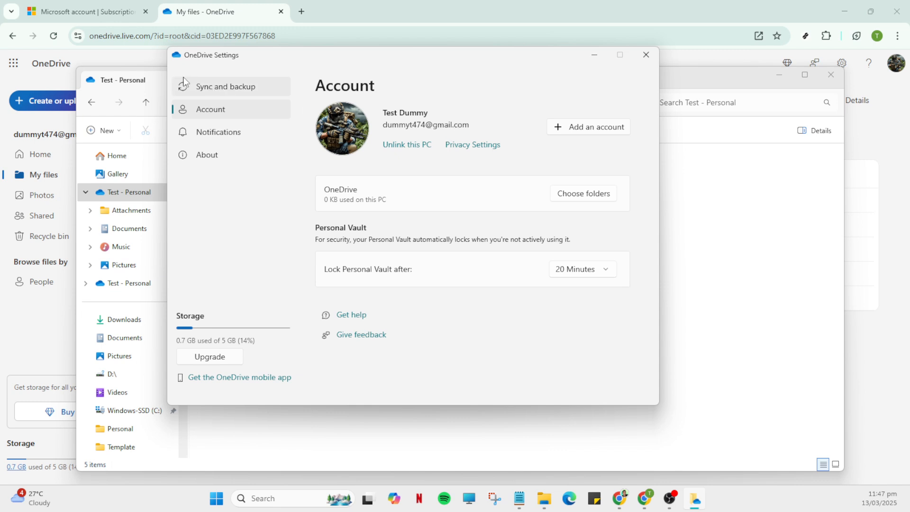
{"action": "mouse_move", "coordinate": [216, 90]}
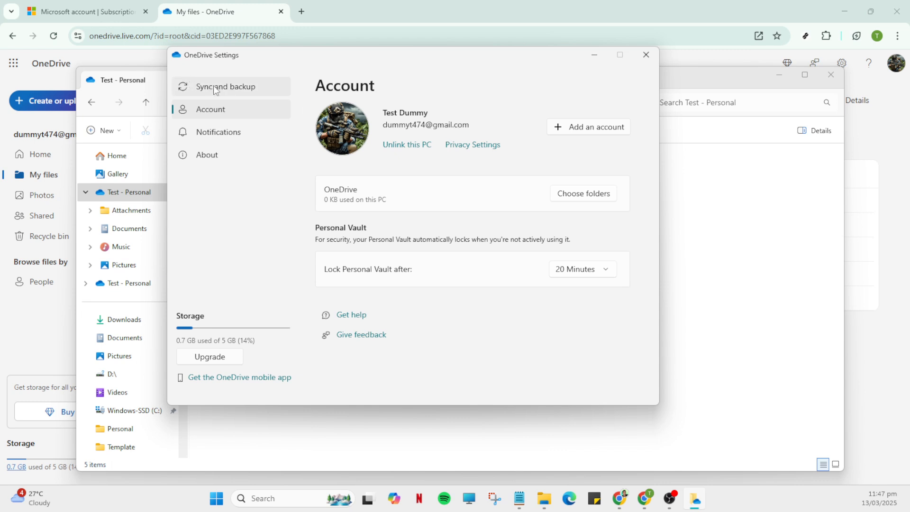
Step: Open Manage backup from Sync and backup, showing Documents and Pictures backed up
{"action": "left_click", "coordinate": [221, 86]}
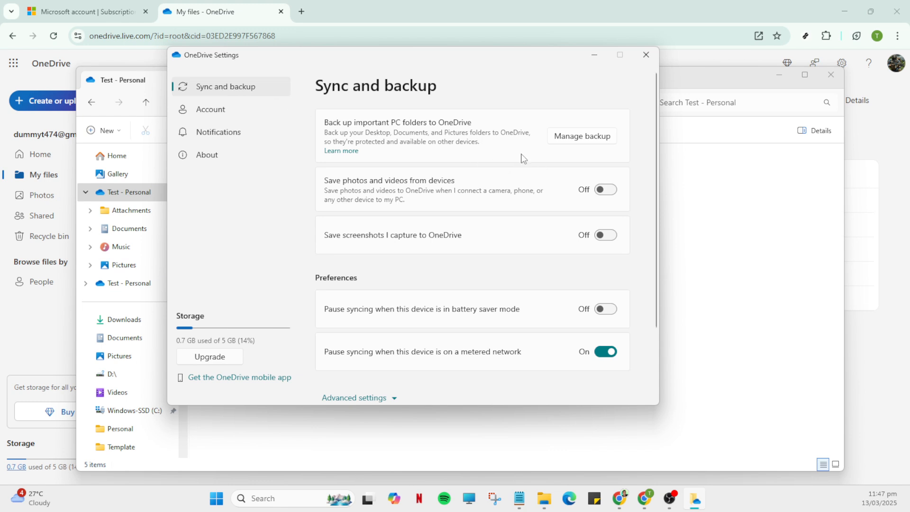
{"action": "mouse_move", "coordinate": [570, 146]}
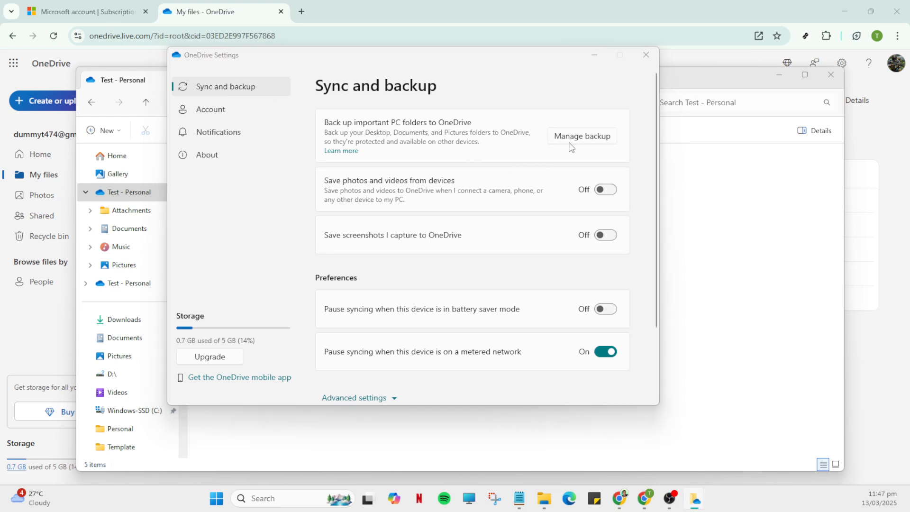
{"action": "mouse_move", "coordinate": [581, 136]}
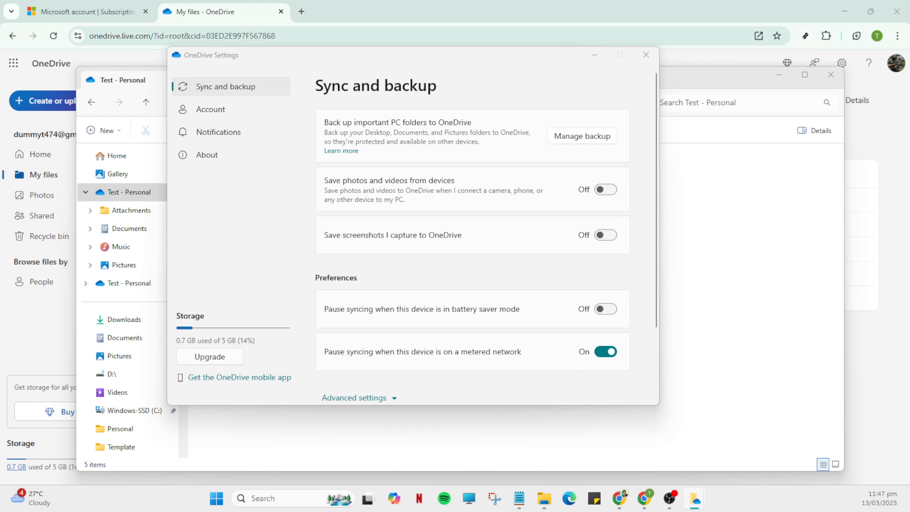
{"action": "left_click", "coordinate": [581, 136]}
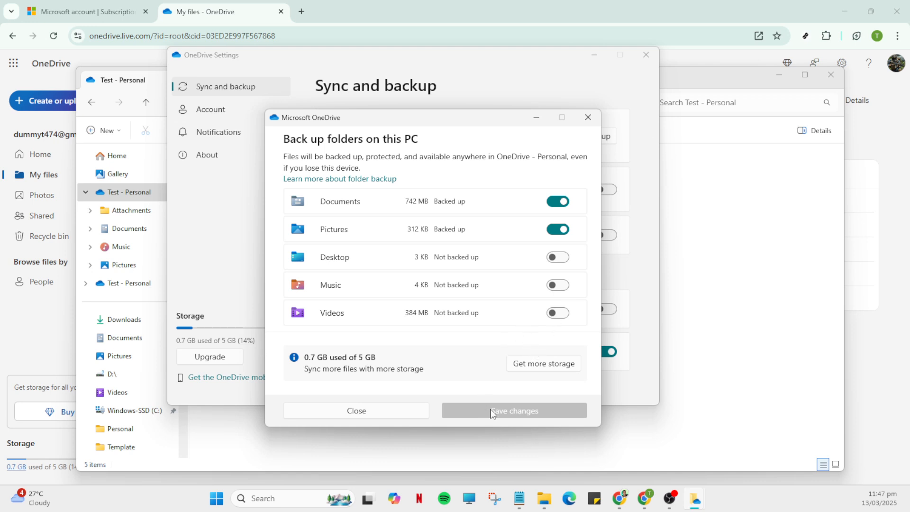
{"action": "mouse_move", "coordinate": [508, 421]}
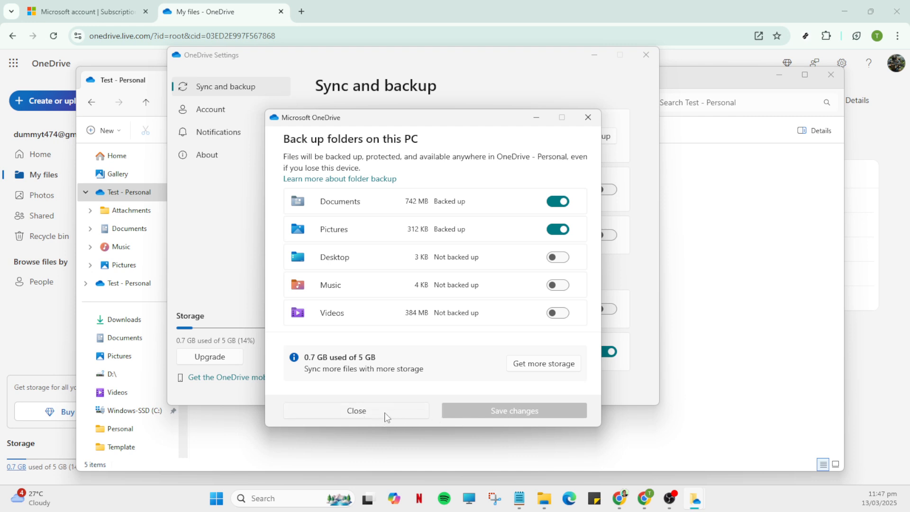
Step: Close the Back up folders dialog, leaving the backup choices unchanged
{"action": "left_click", "coordinate": [357, 410]}
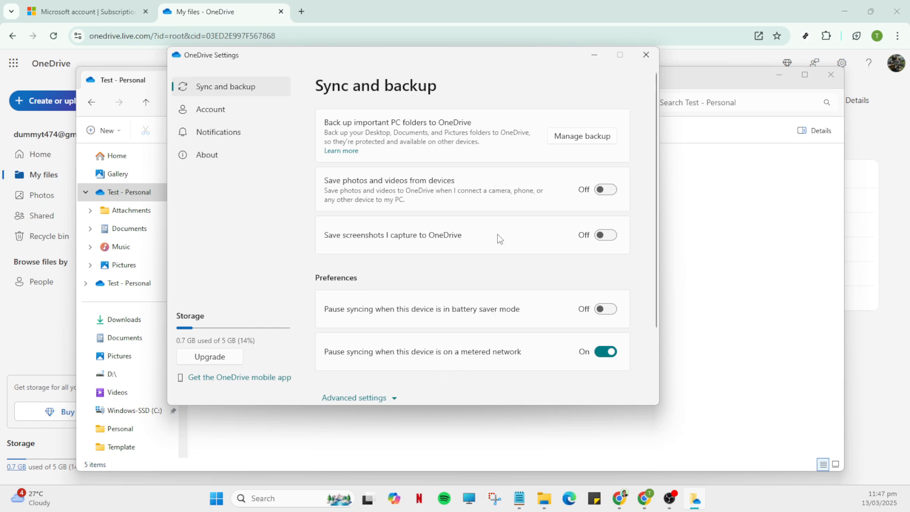
Step: Review the sync preferences, close OneDrive Settings, and minimize File Explorer to reveal My files
{"action": "scroll", "scroll_direction": "down", "scroll_amount": 3}
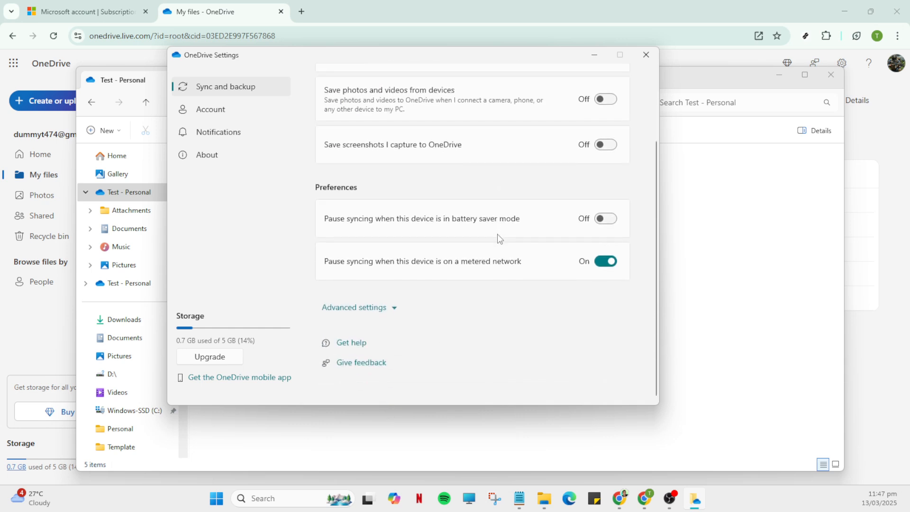
{"action": "scroll", "scroll_direction": "up", "scroll_amount": 3}
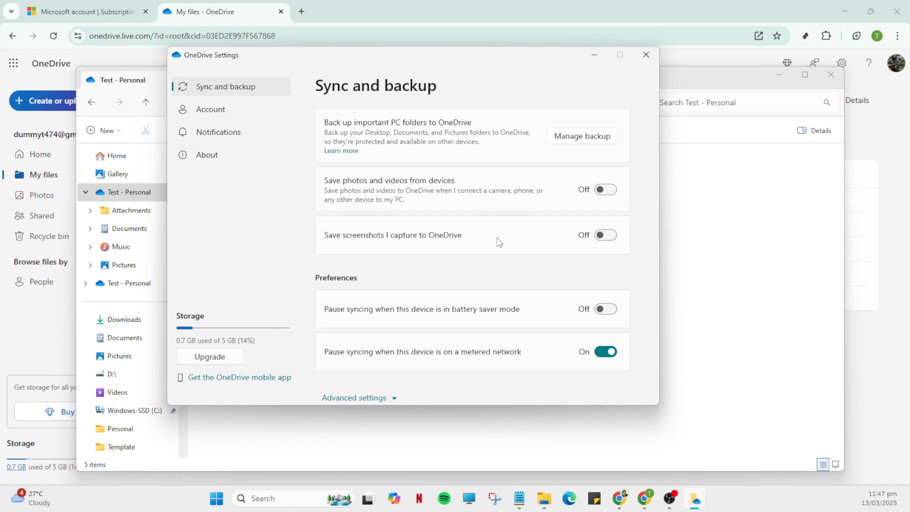
{"action": "mouse_move", "coordinate": [645, 54]}
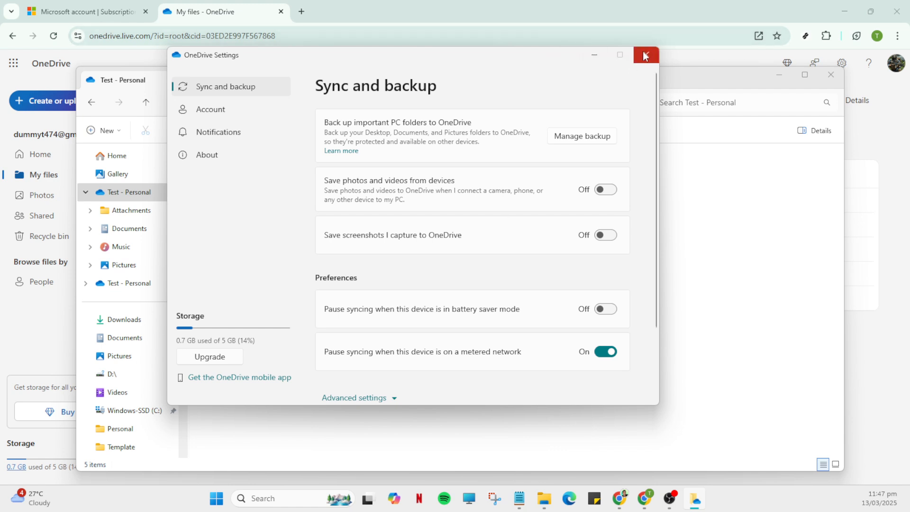
{"action": "left_click", "coordinate": [645, 55]}
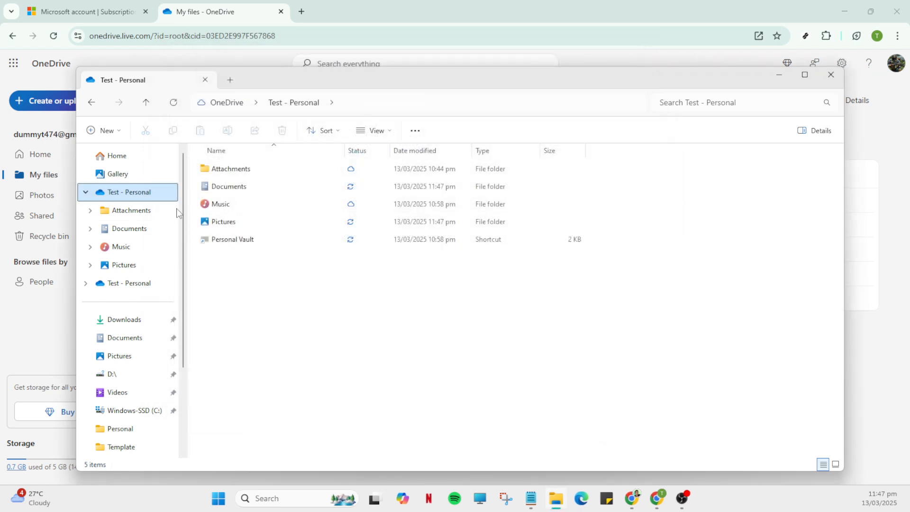
{"action": "mouse_move", "coordinate": [292, 199]}
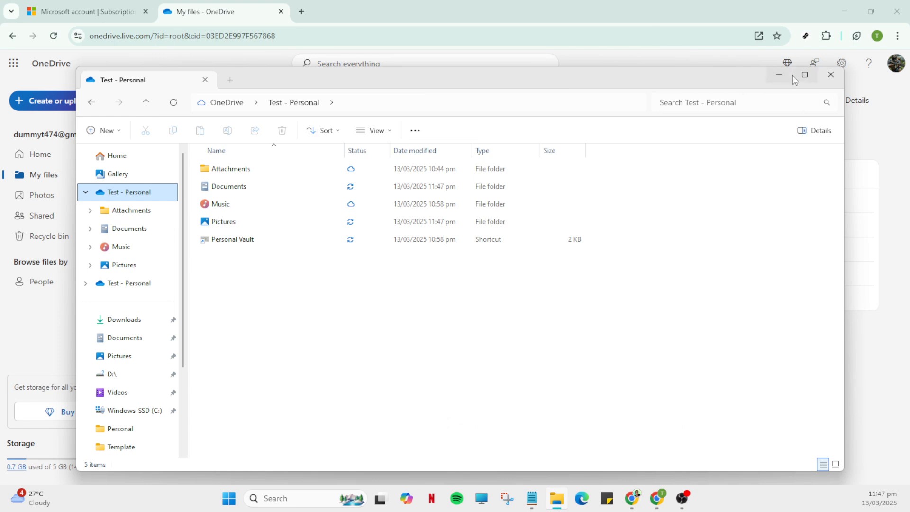
{"action": "left_click", "coordinate": [830, 75]}
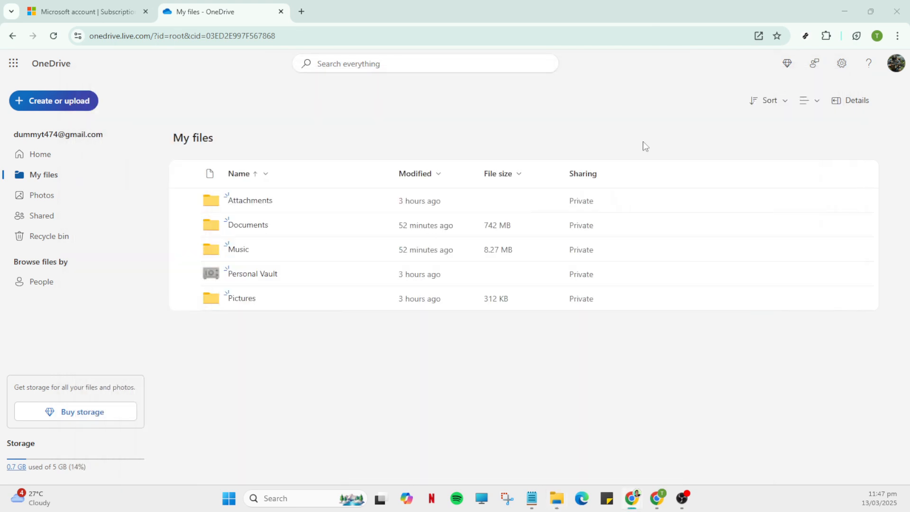
{"action": "mouse_move", "coordinate": [570, 201]}
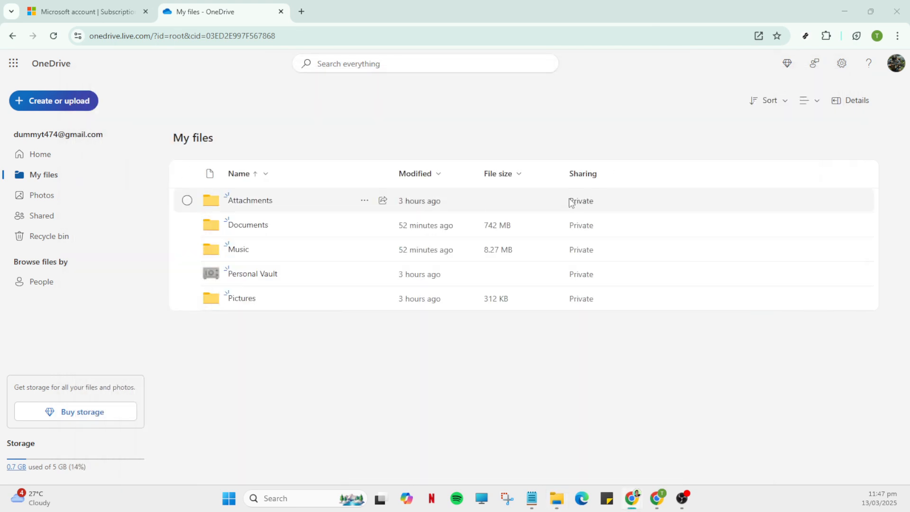